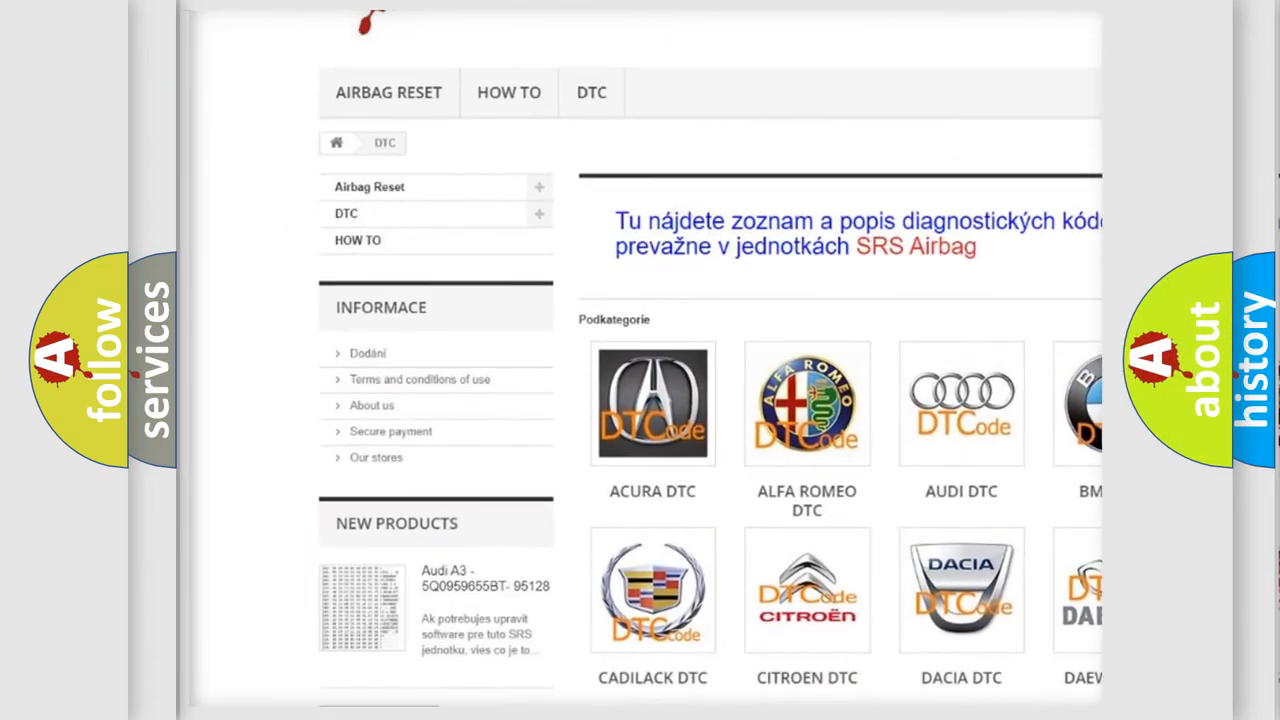
pyautogui.scroll(-3)
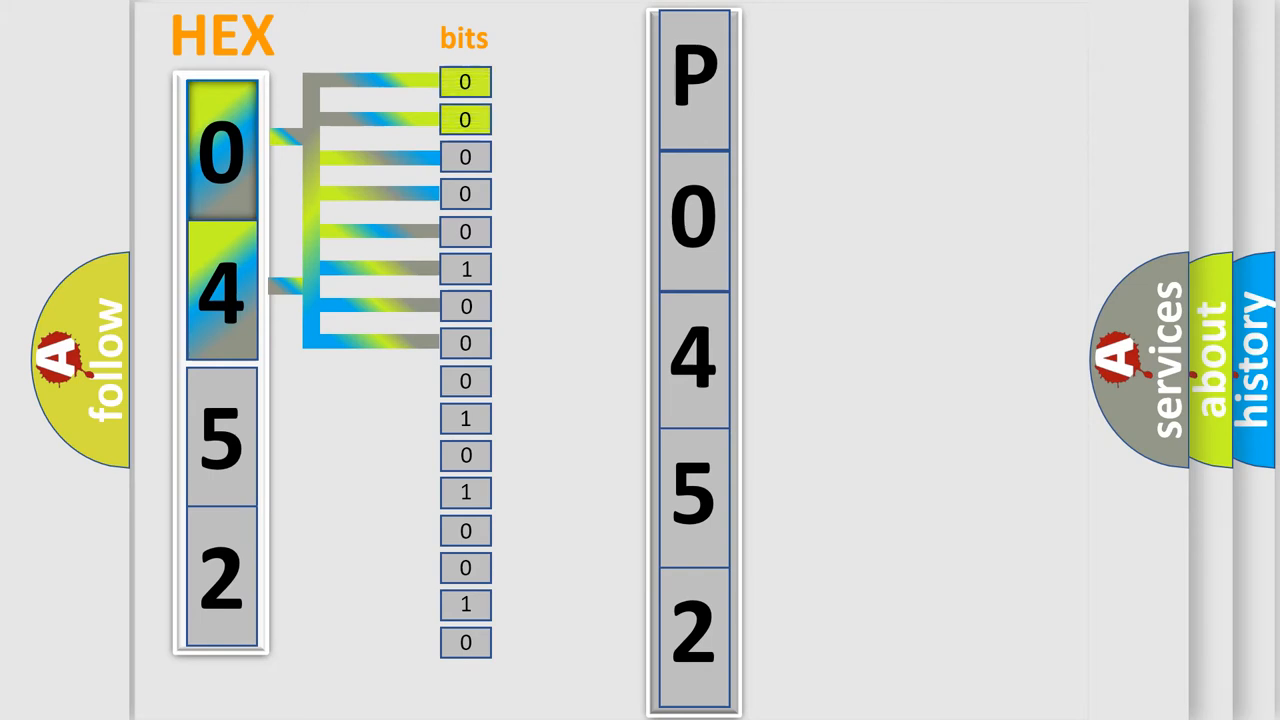
pyautogui.click(694, 75)
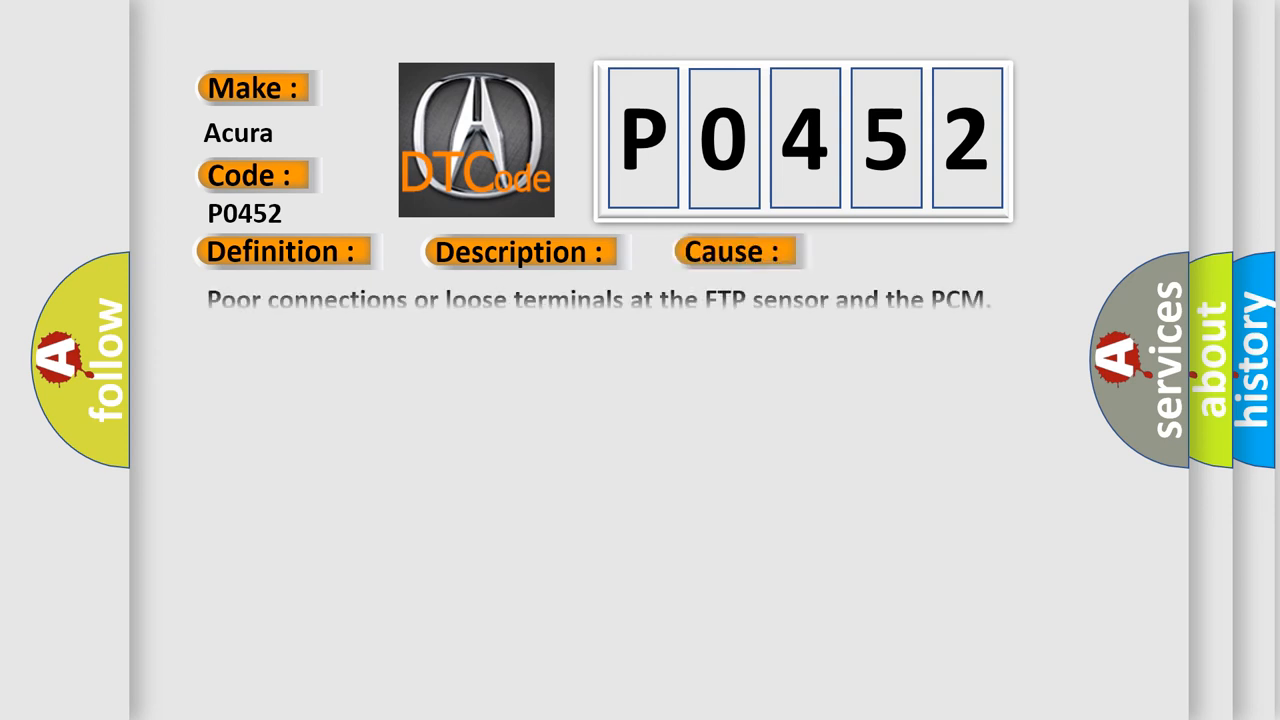
pyautogui.click(736, 251)
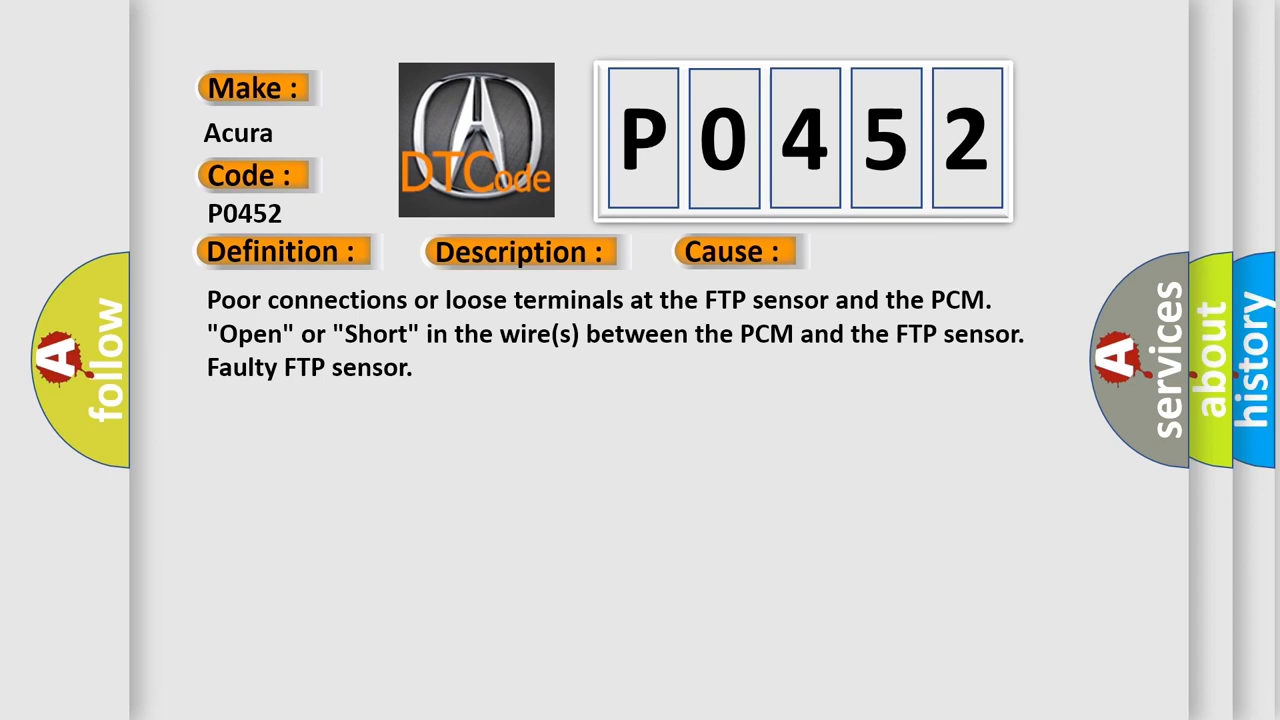